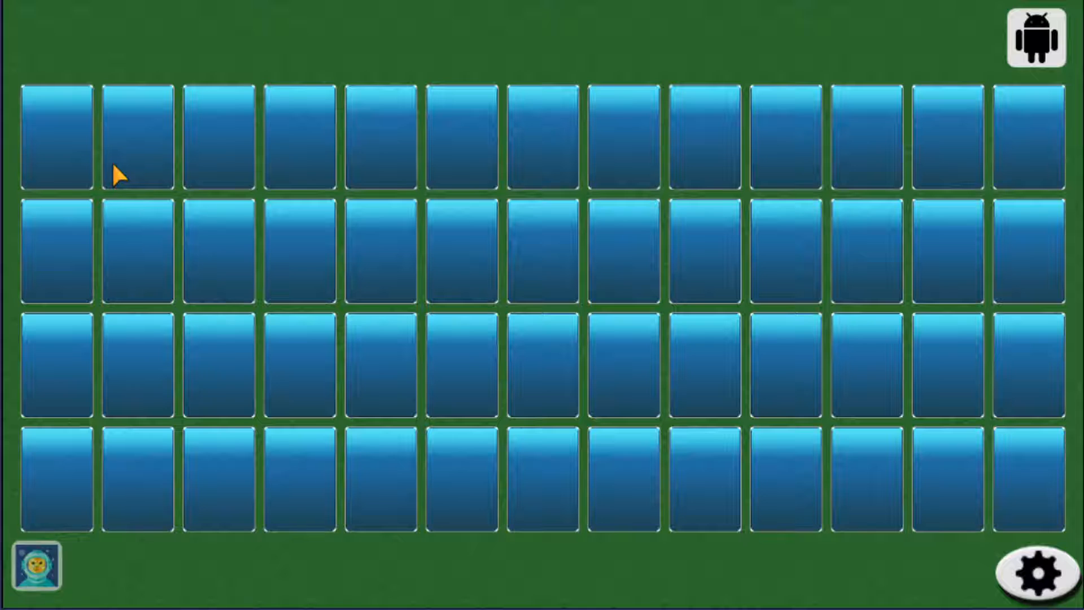
mouse_move(304, 142)
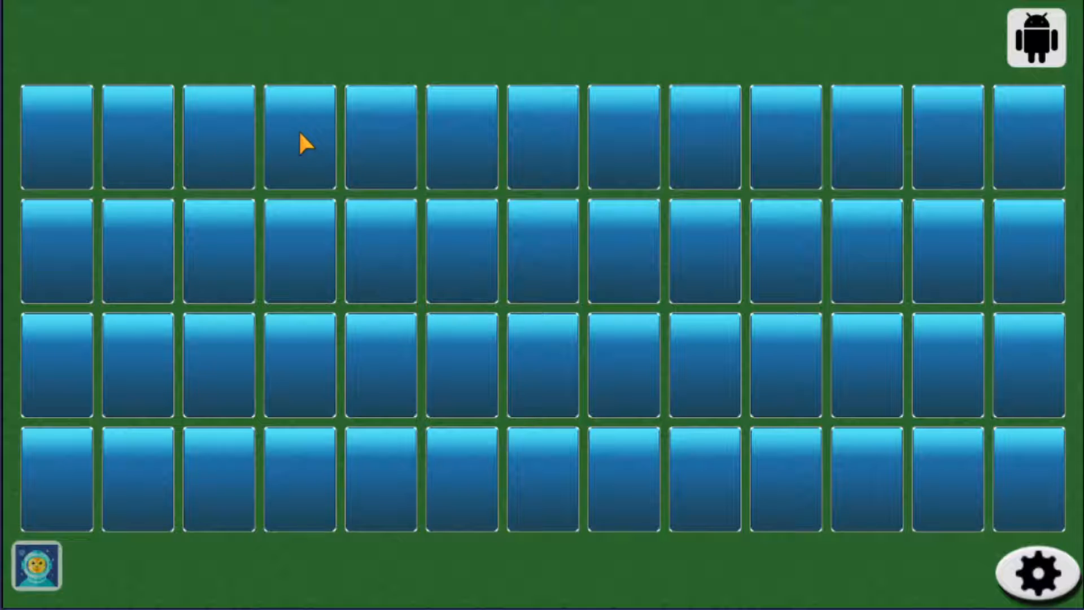
mouse_move(941, 142)
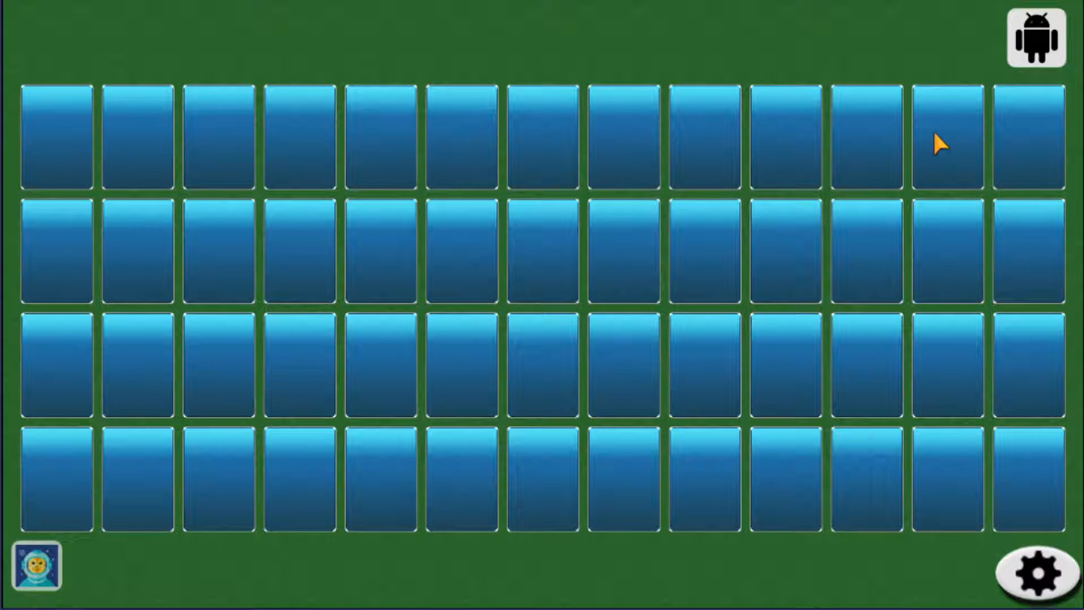
mouse_move(978, 481)
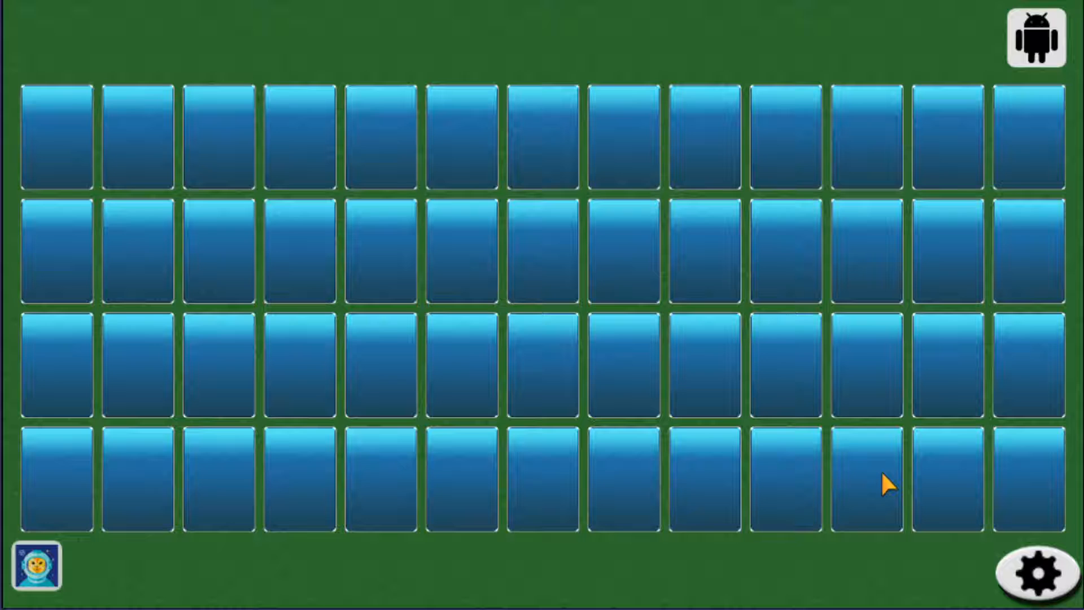
mouse_move(380, 329)
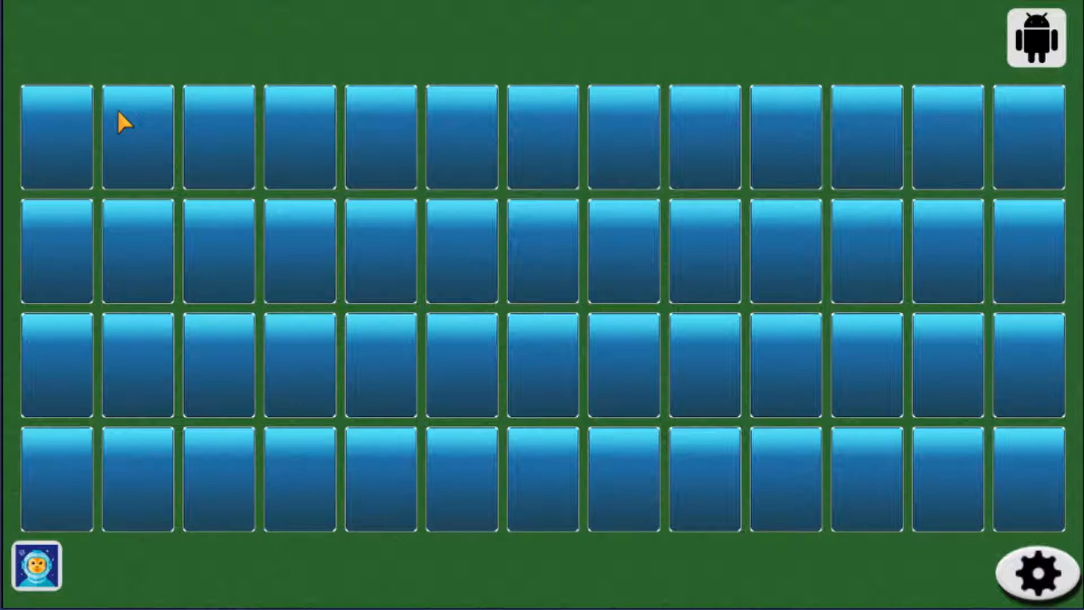
mouse_move(527, 511)
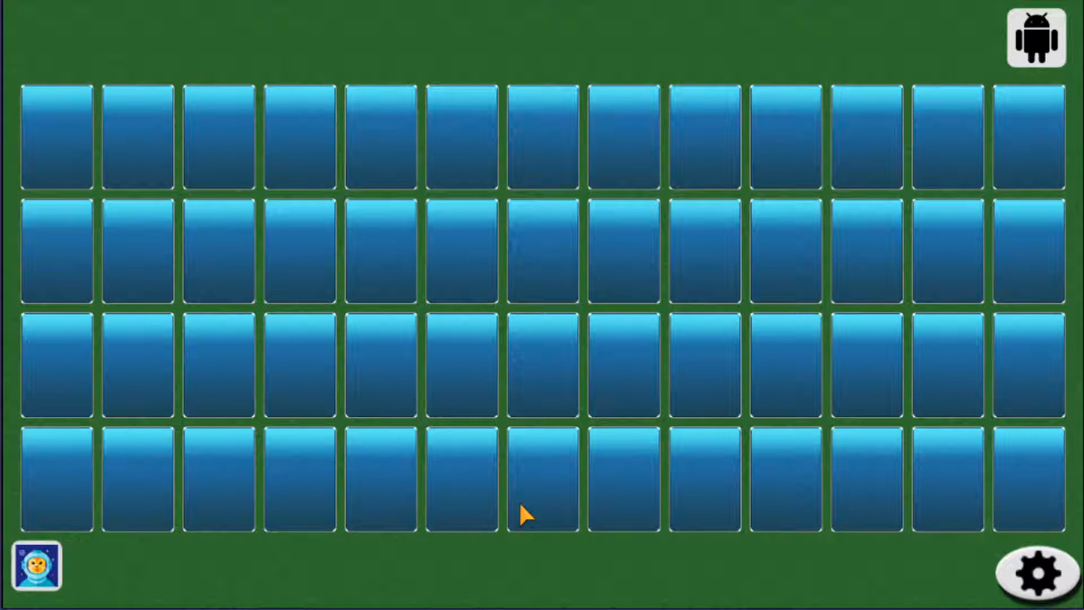
mouse_move(497, 441)
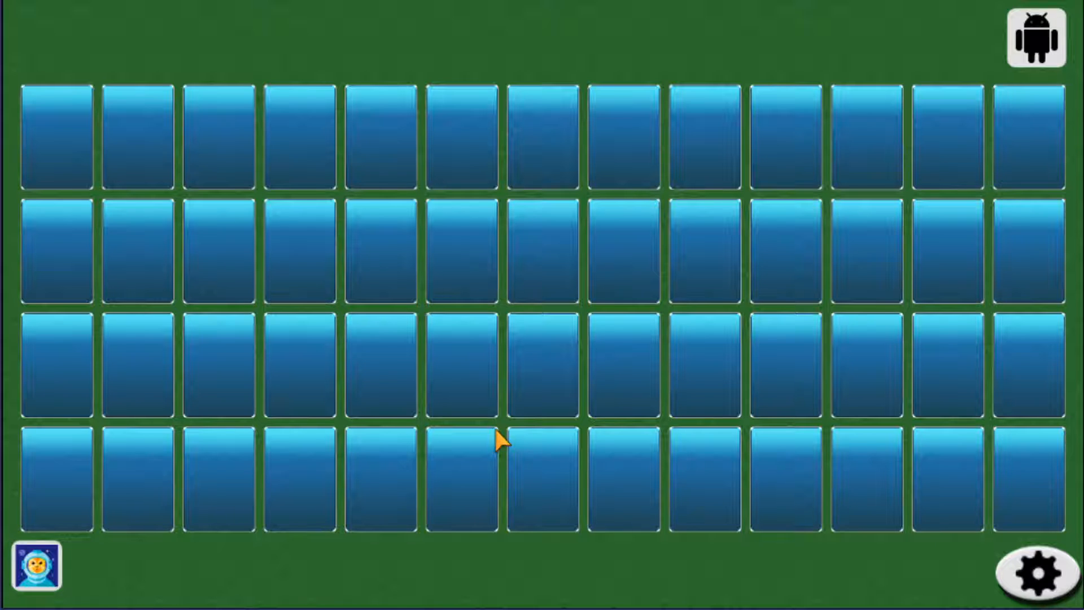
mouse_move(491, 432)
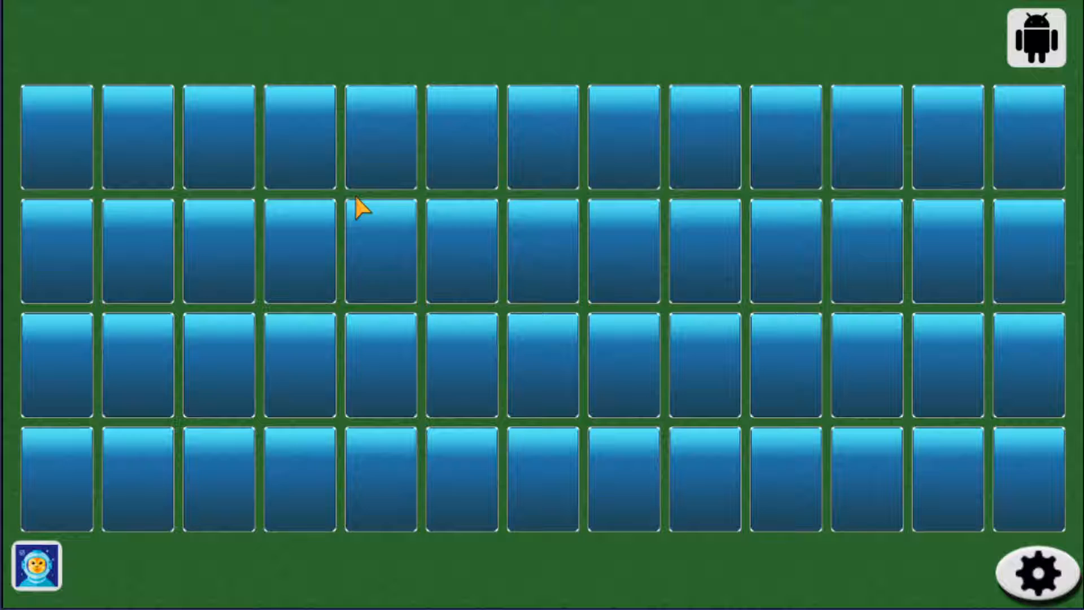
mouse_move(62, 131)
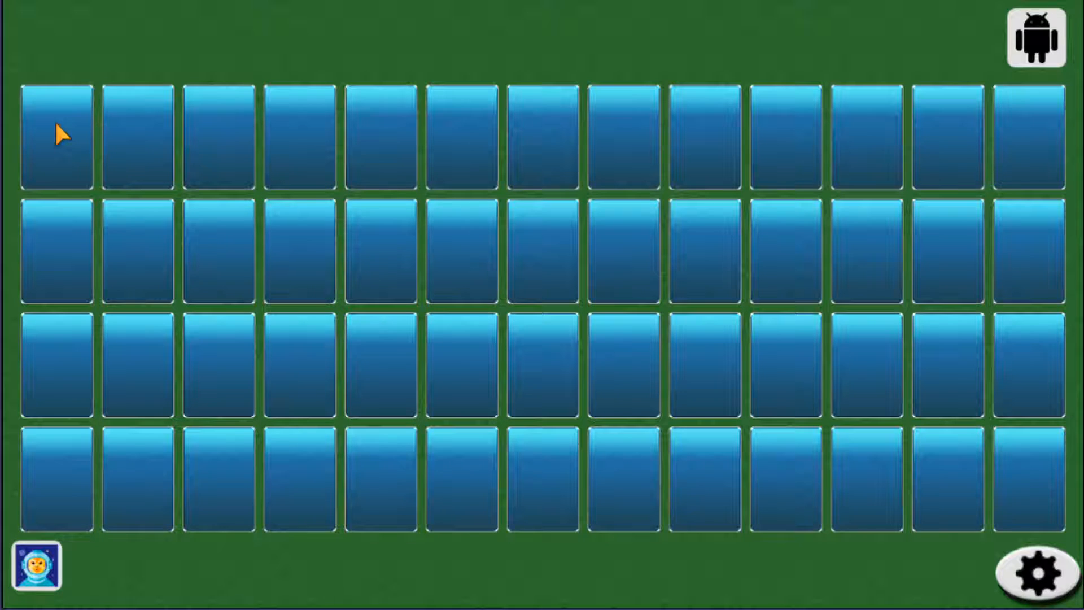
mouse_move(363, 380)
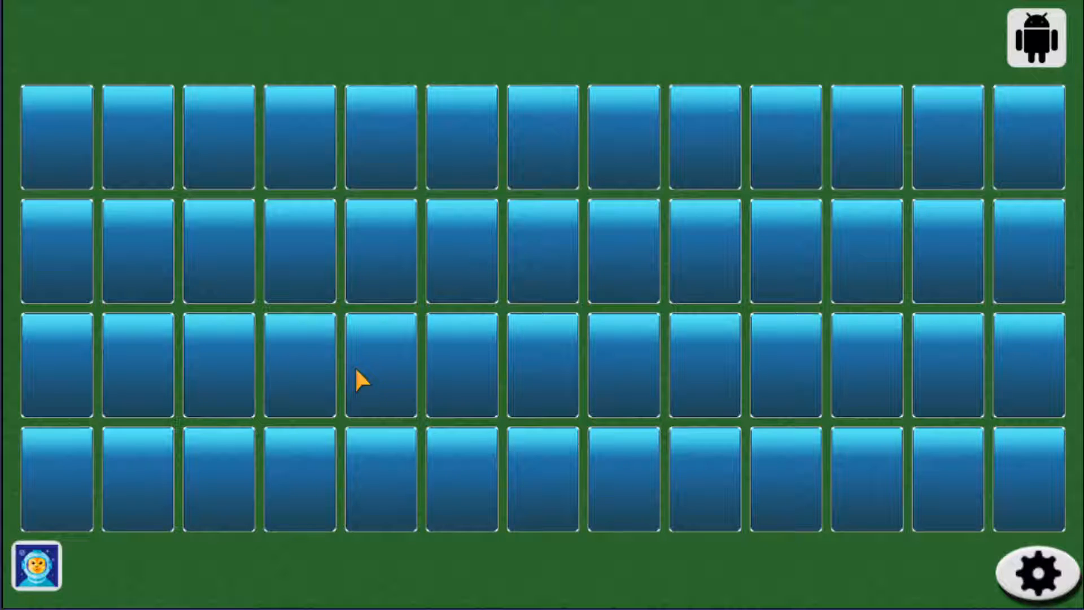
mouse_move(118, 280)
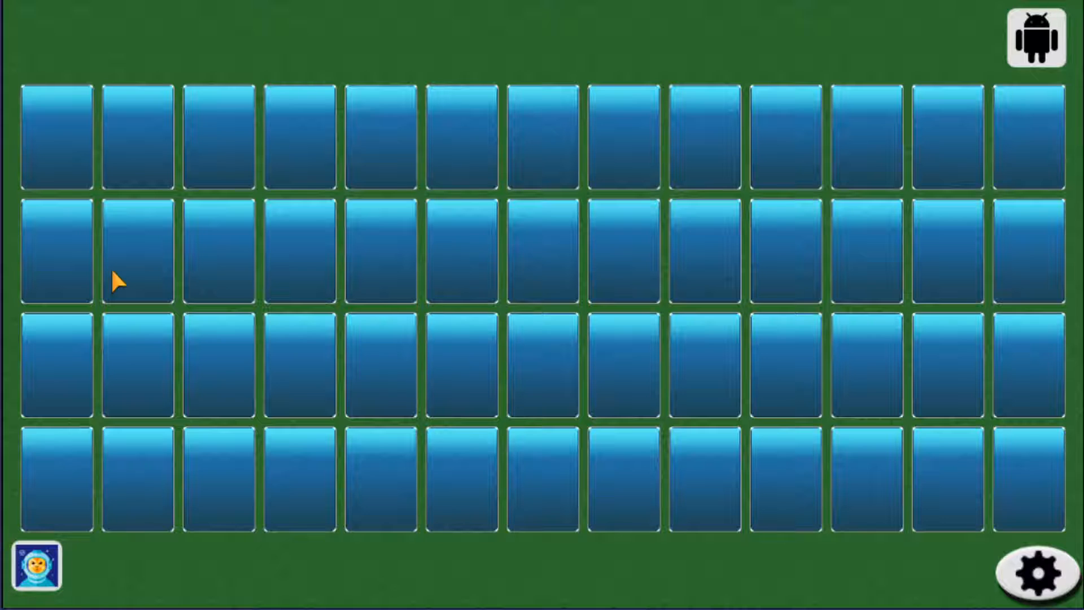
mouse_move(79, 193)
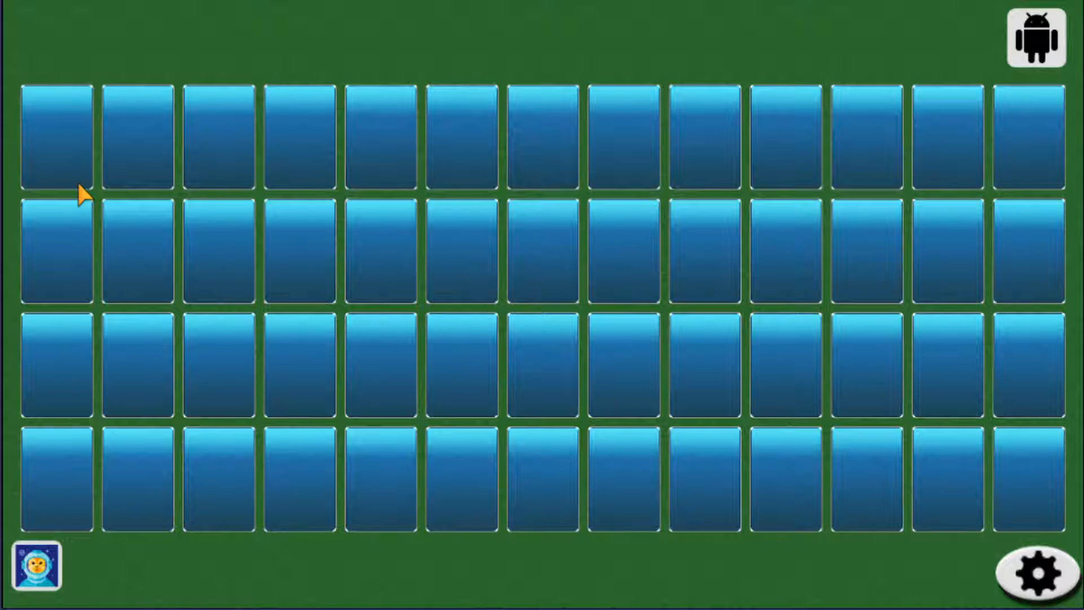
mouse_move(429, 204)
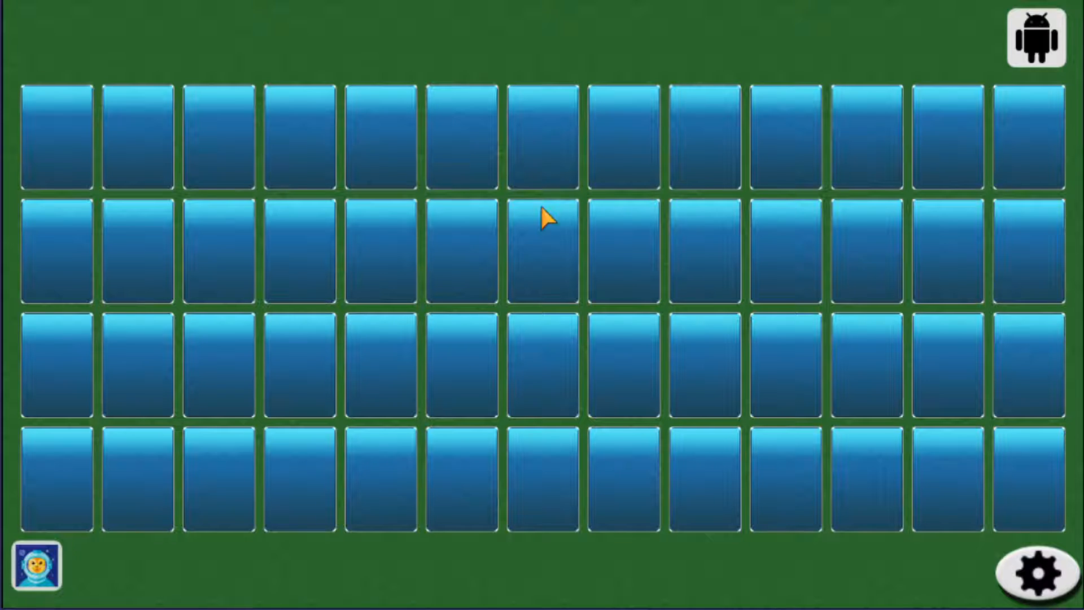
mouse_move(622, 502)
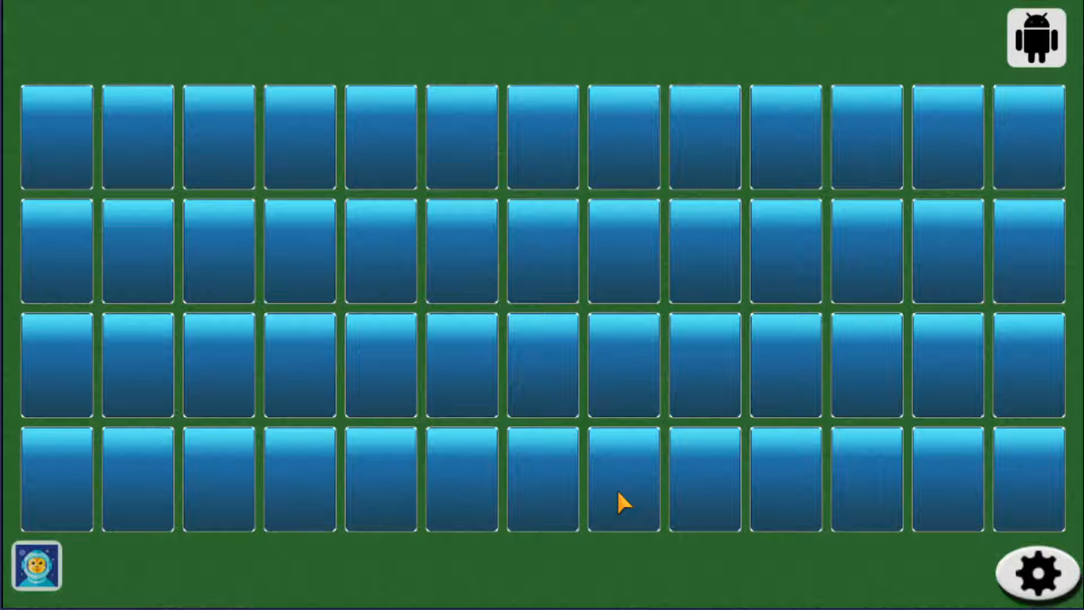
mouse_move(824, 245)
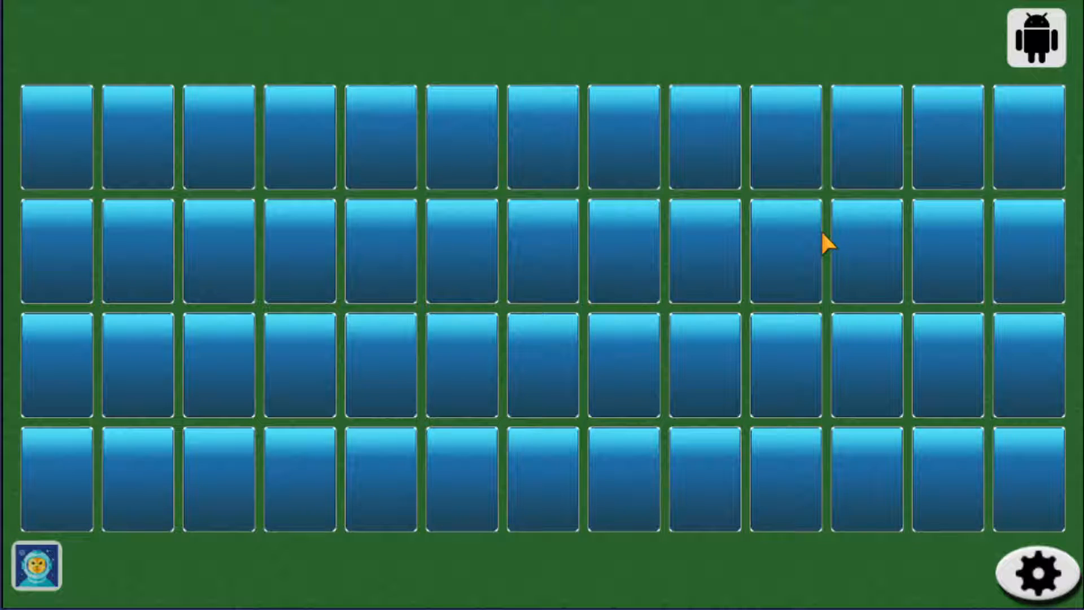
mouse_move(726, 276)
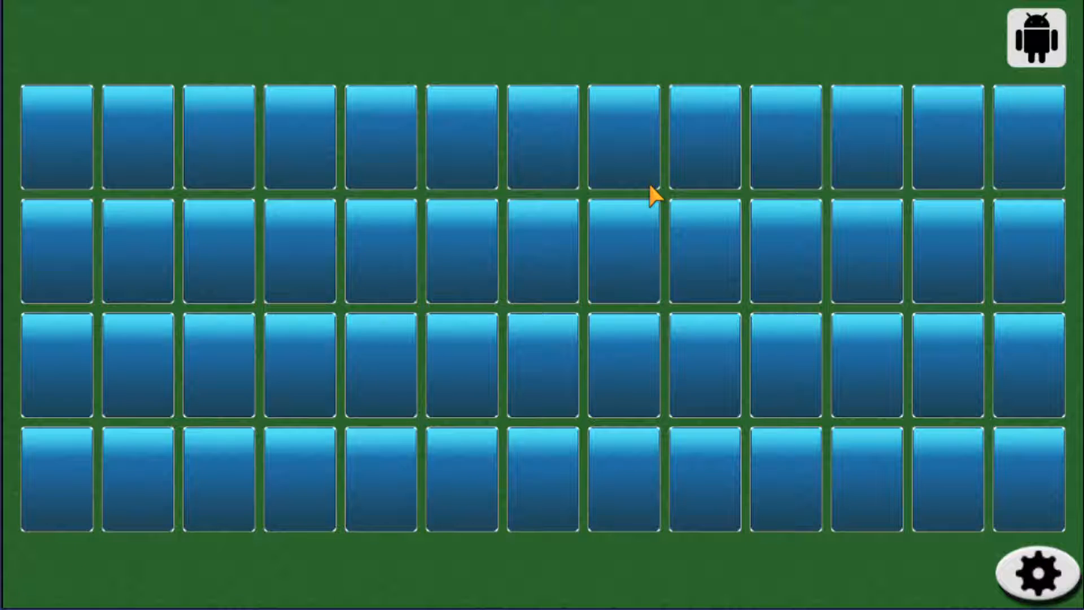
Step: Flip hidden cards across the board to find and clear matching pairs
left_click(56, 134)
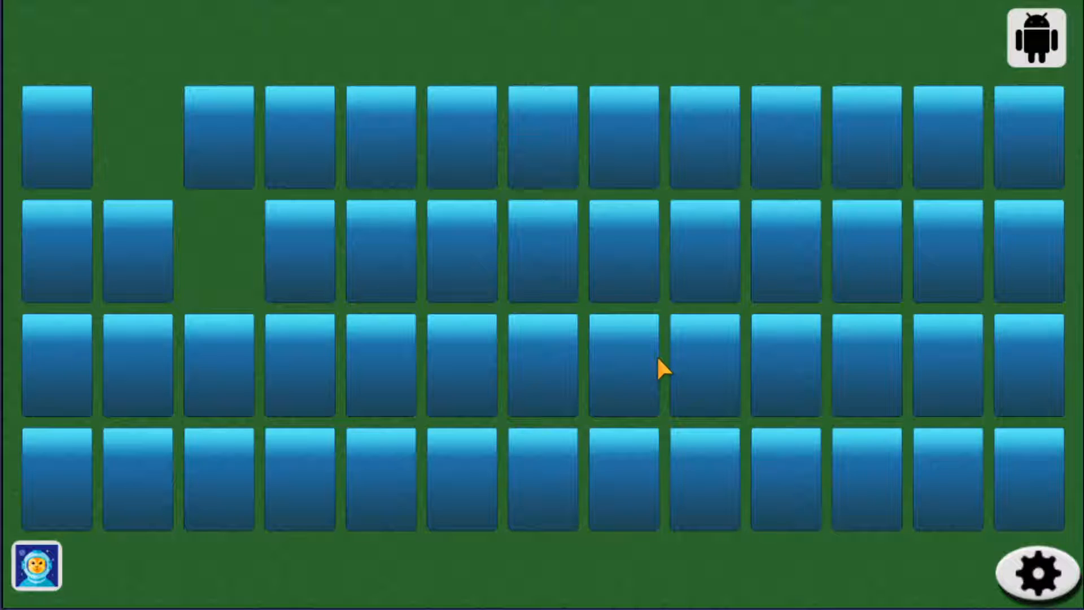
left_click(621, 366)
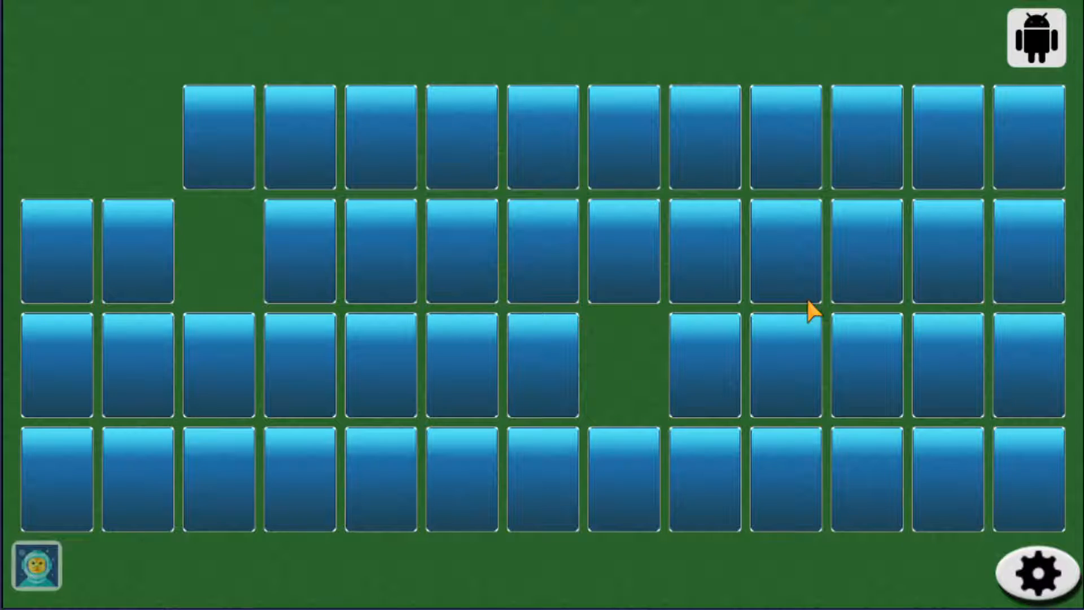
mouse_move(892, 280)
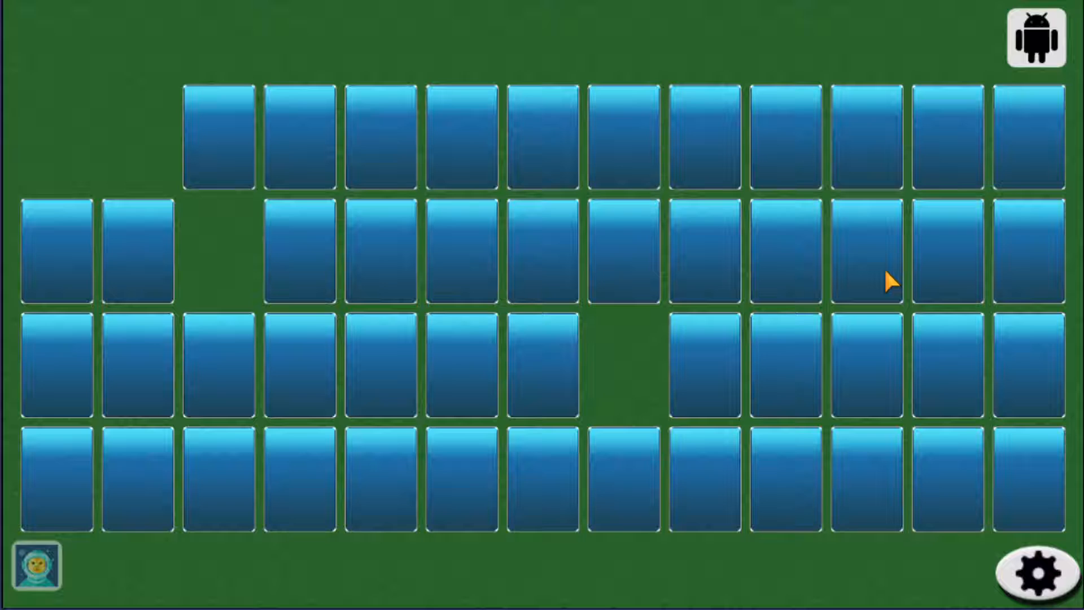
left_click(865, 248)
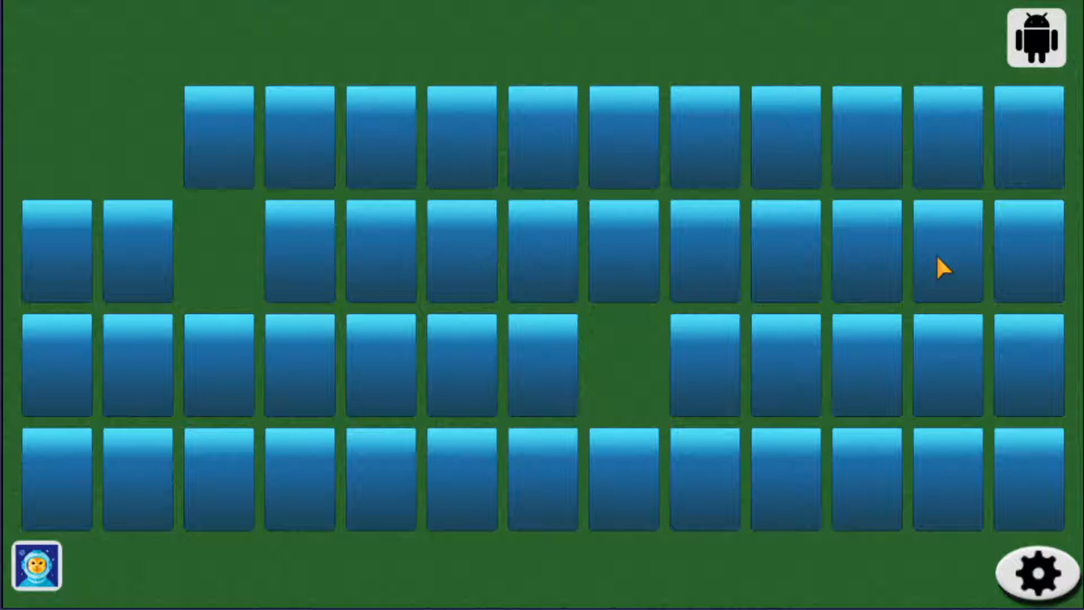
mouse_move(791, 393)
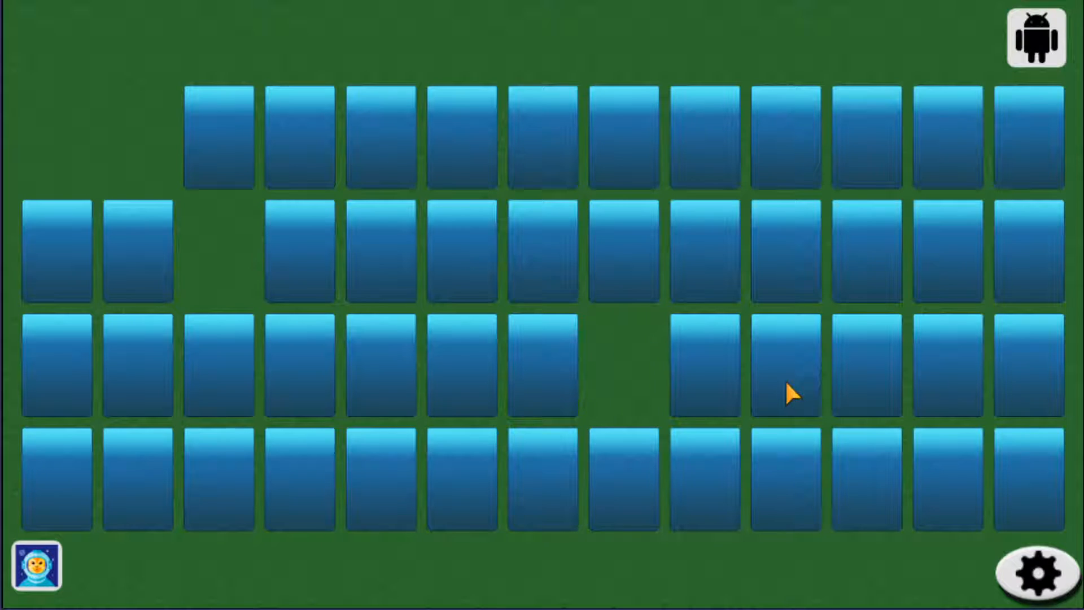
left_click(622, 476)
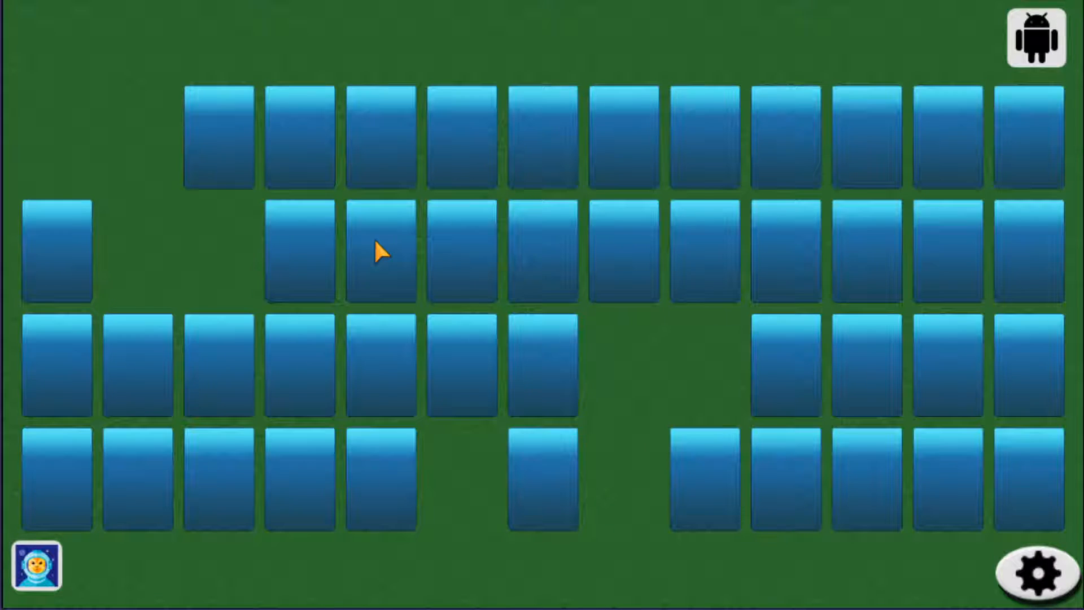
mouse_move(325, 251)
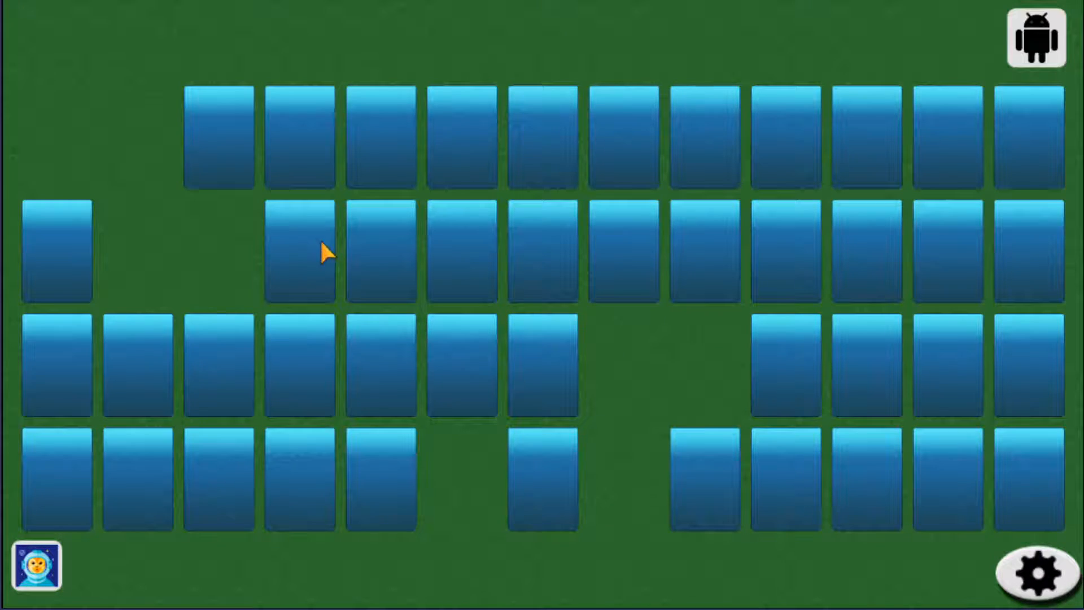
Step: Reveal cards to pair the 7 of spades and clear a pair from the third row
left_click(380, 250)
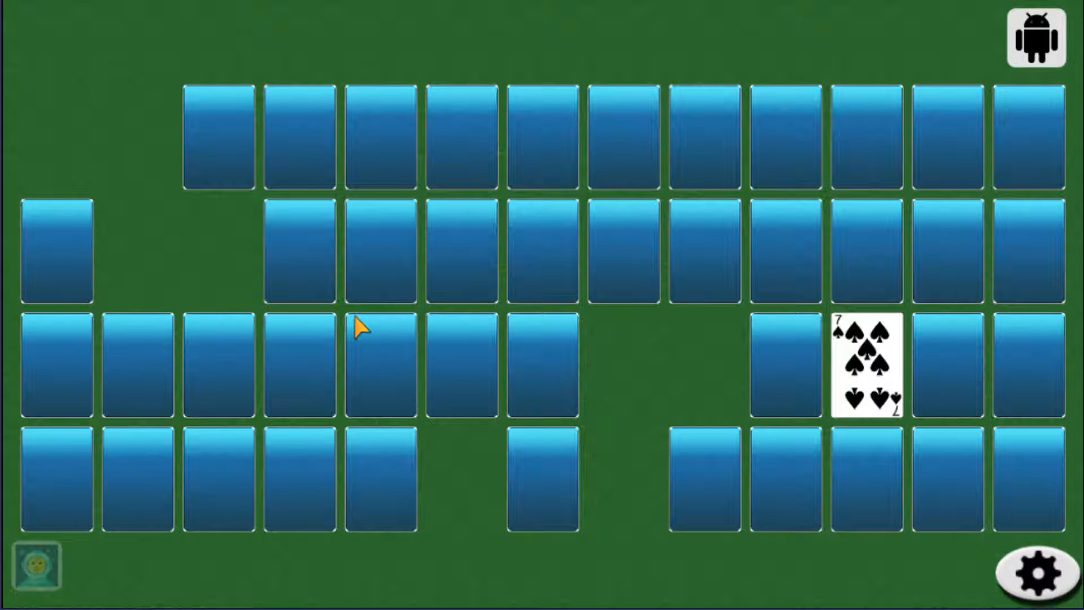
left_click(218, 363)
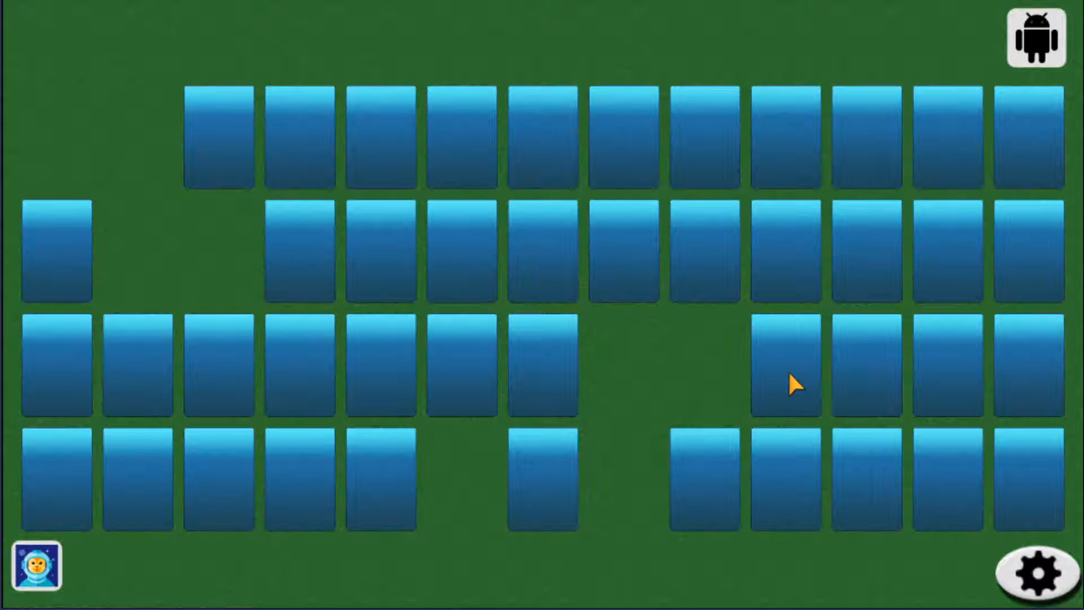
mouse_move(840, 384)
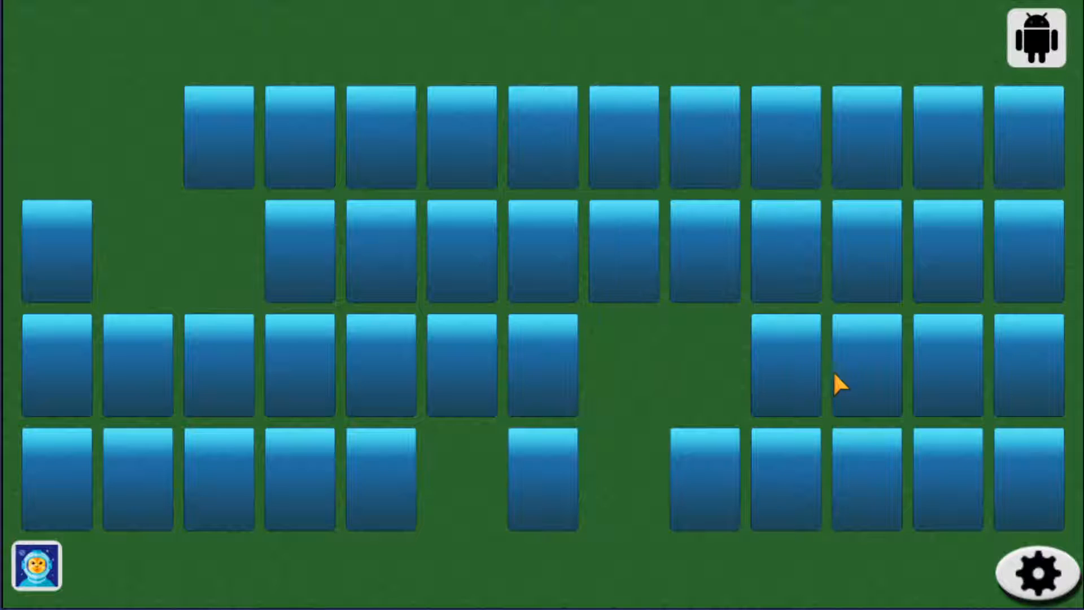
left_click(865, 362)
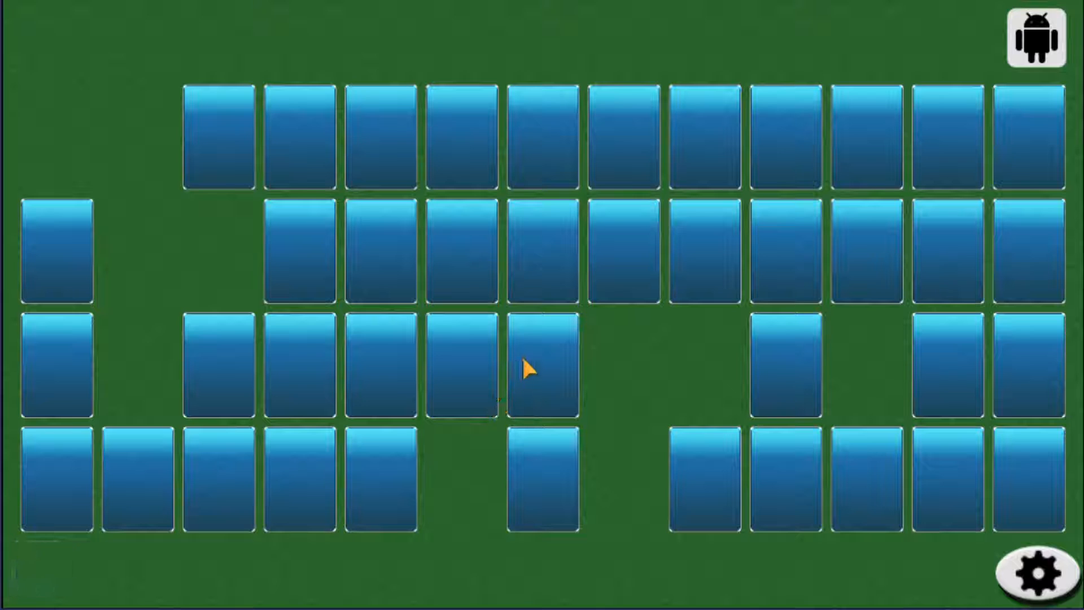
mouse_move(654, 346)
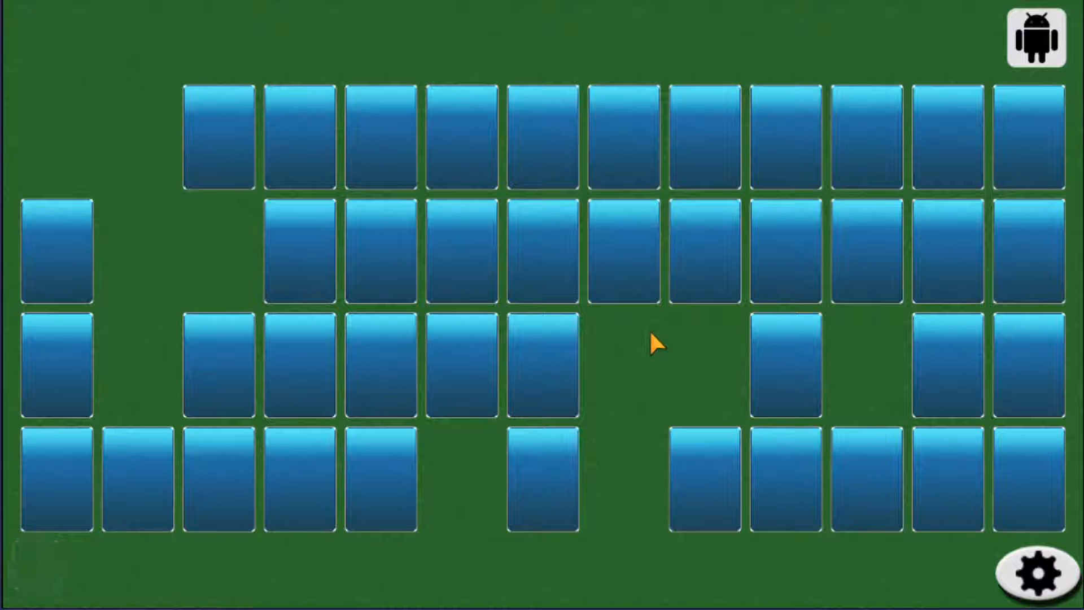
Step: Flip cards to match the ace of hearts and the 5 of diamonds
left_click(543, 248)
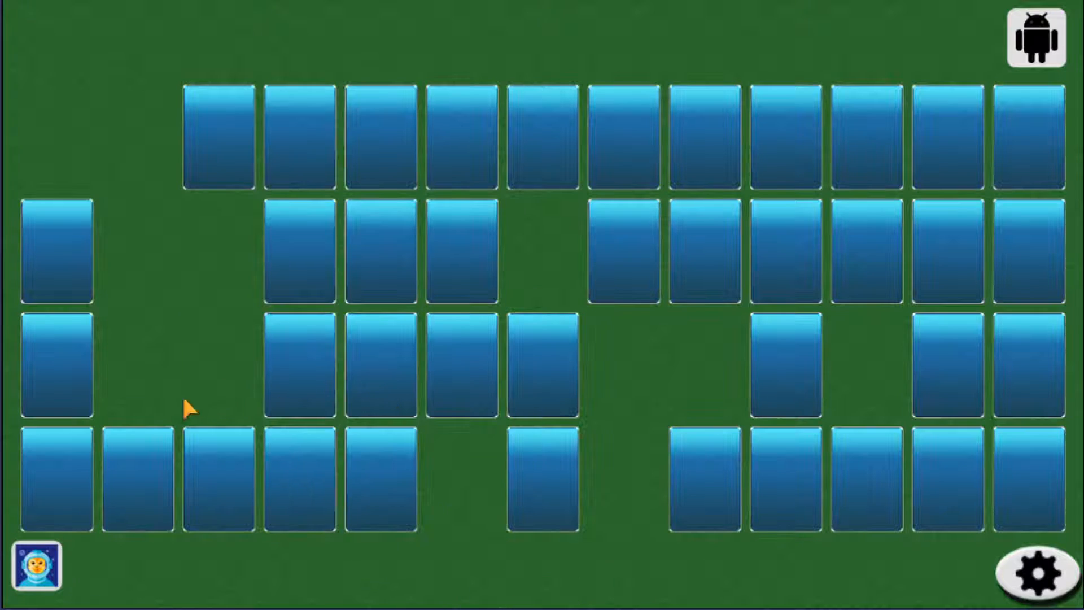
left_click(56, 476)
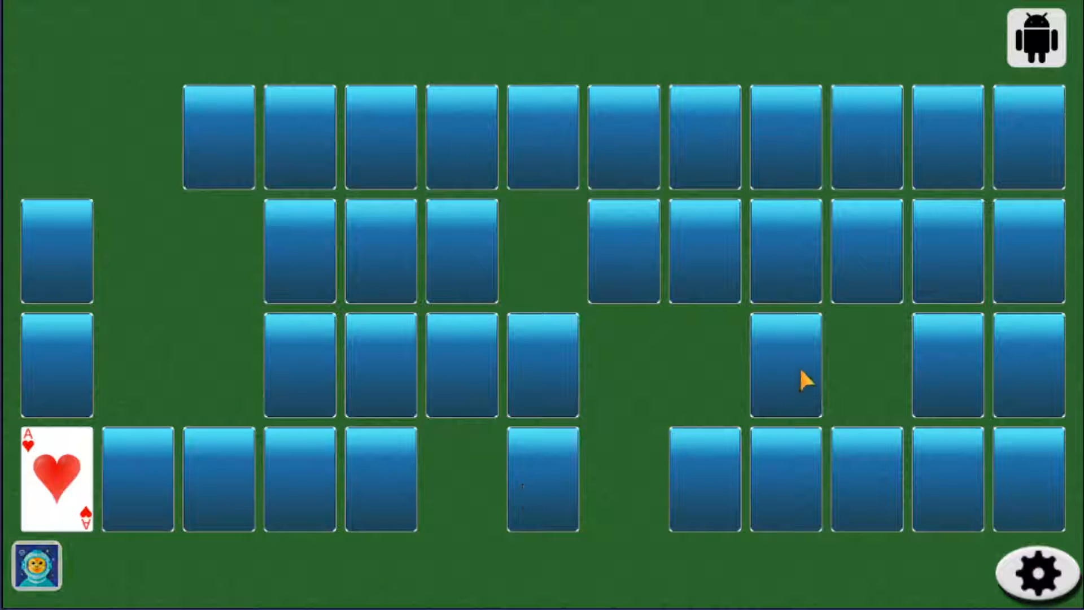
left_click(786, 365)
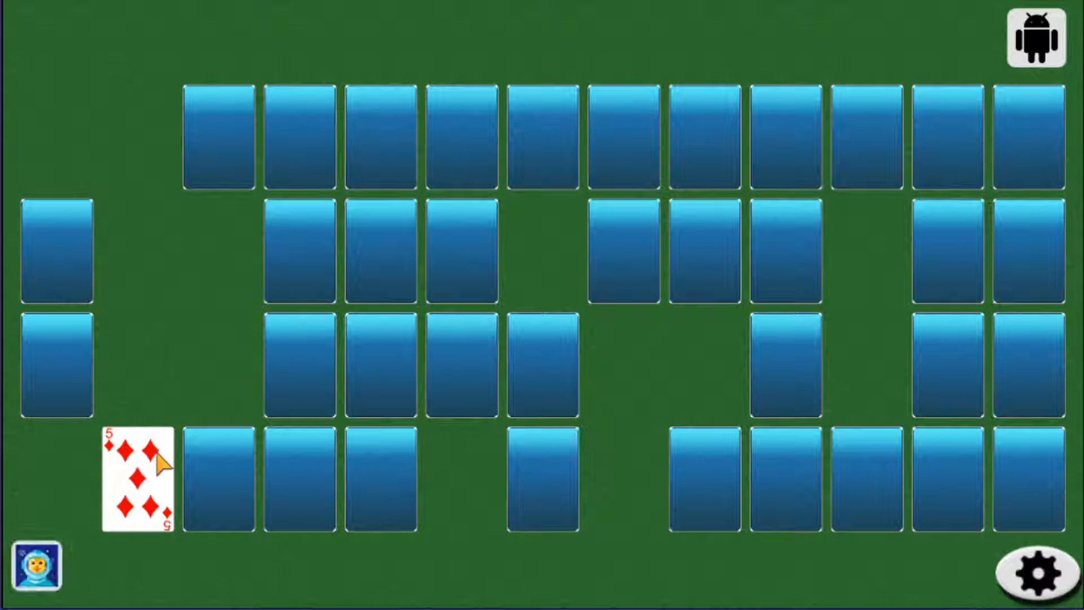
left_click(379, 251)
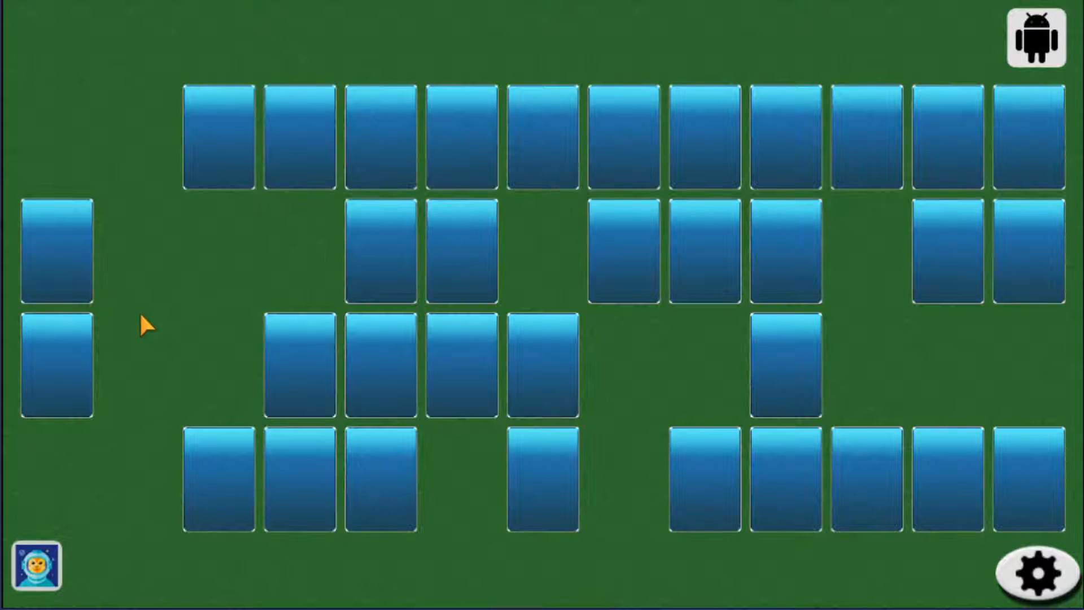
Step: Turn up the partner of the 8 of spades to clear that pair
left_click(55, 252)
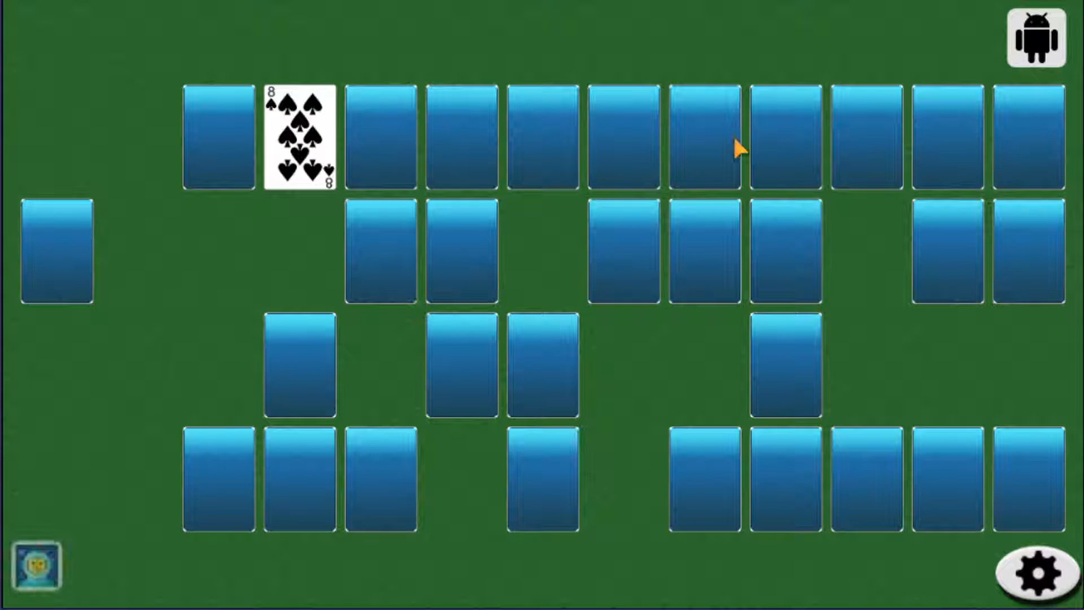
mouse_move(304, 515)
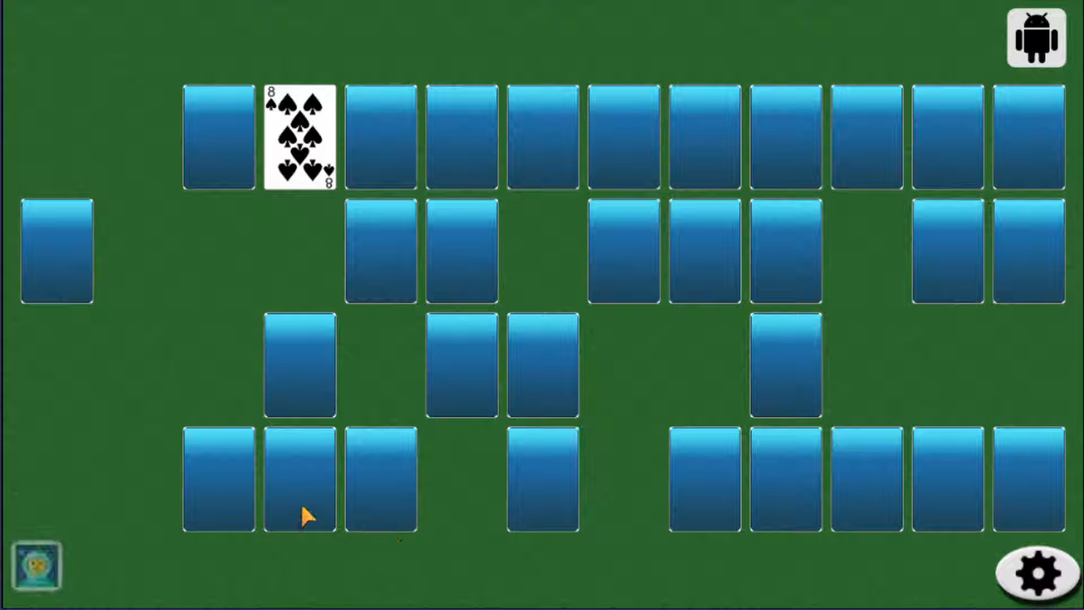
left_click(298, 481)
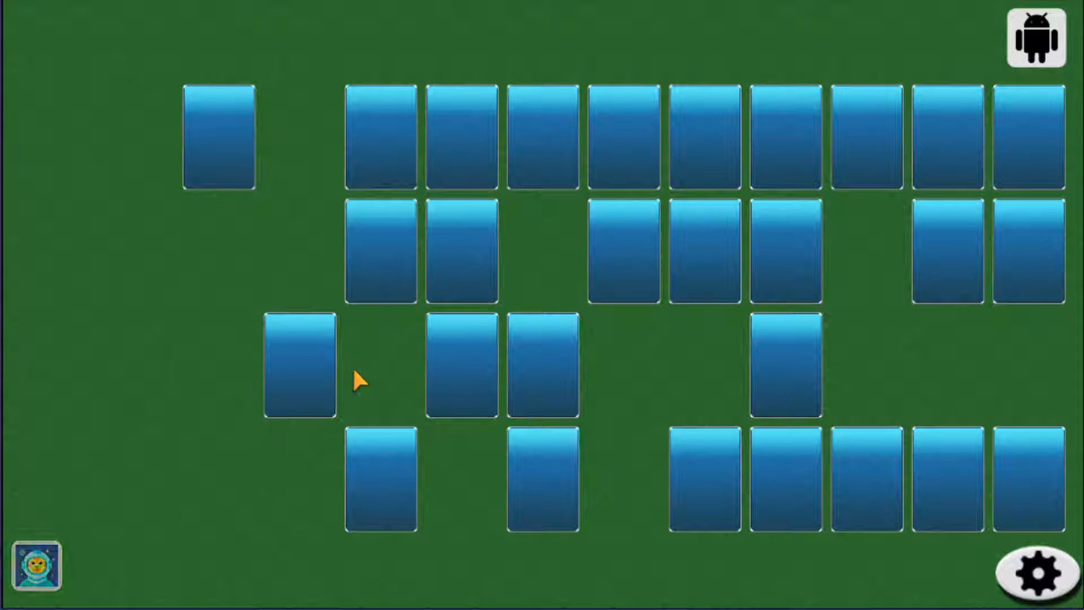
Step: Reveal bottom-row cards and find the match for the 5 of hearts
left_click(703, 479)
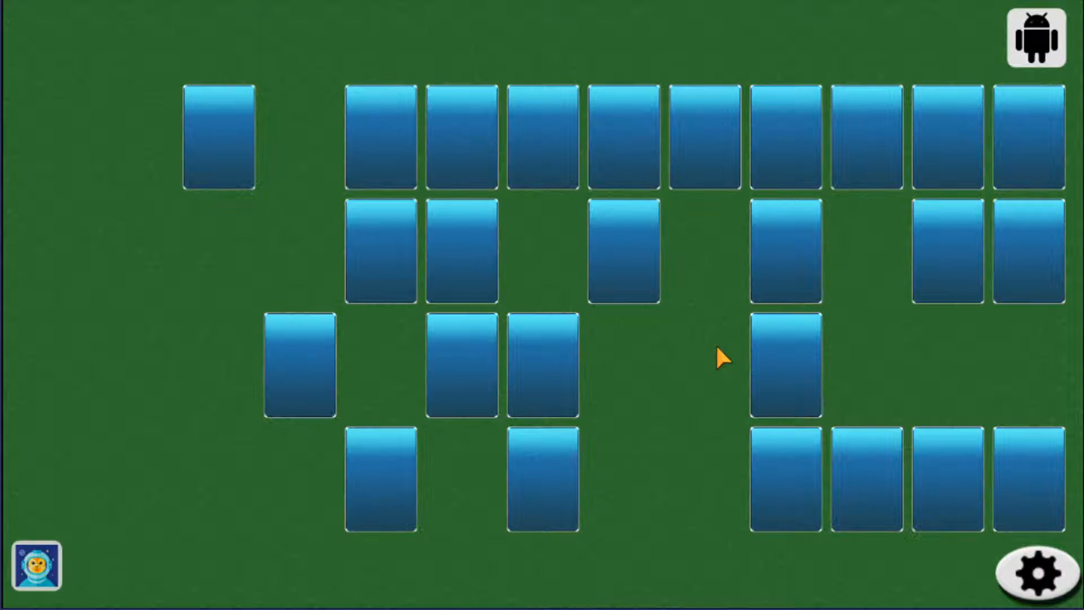
mouse_move(864, 477)
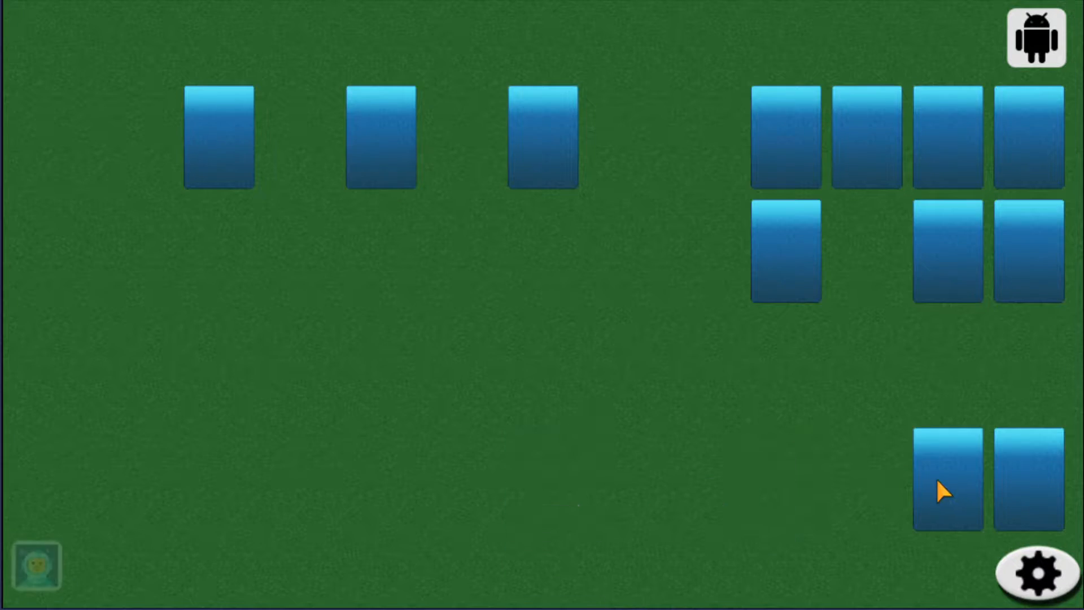
left_click(947, 476)
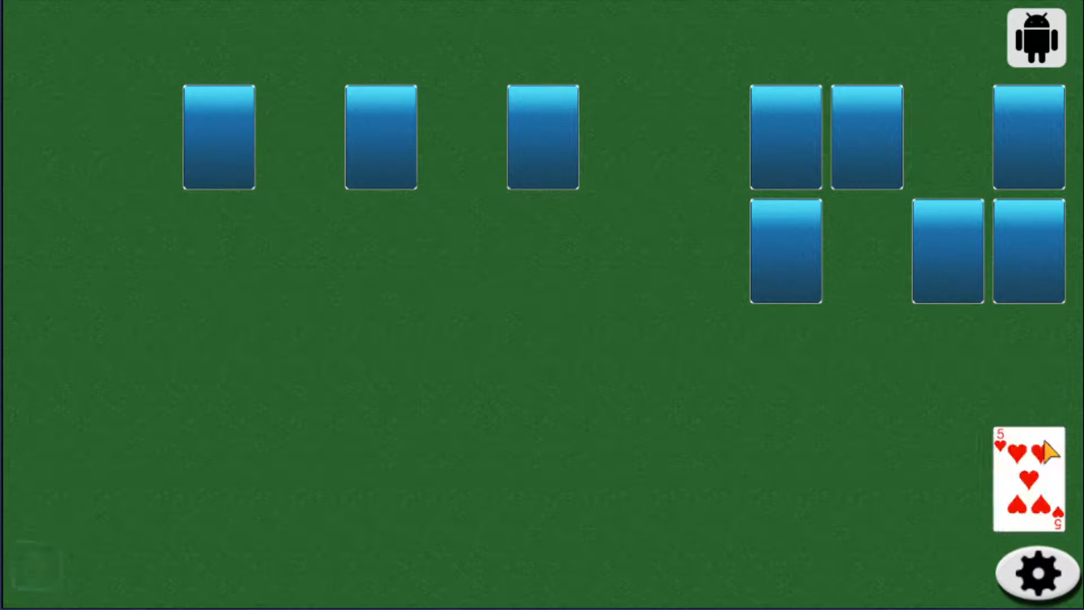
left_click(868, 137)
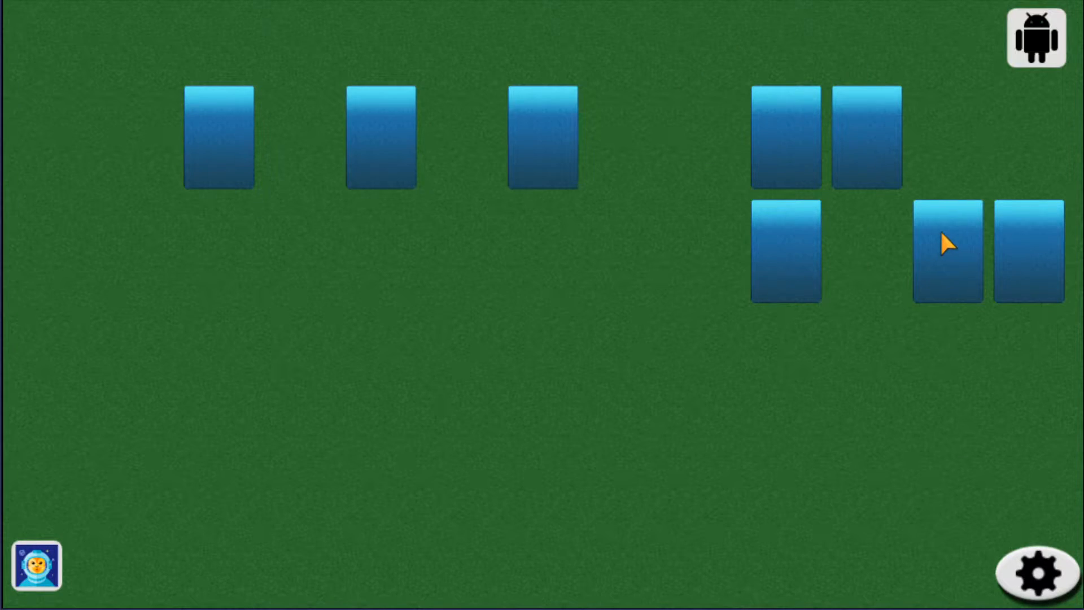
Step: Match the 3 of clubs among the last cards to clear the board and win 38–14
left_click(948, 251)
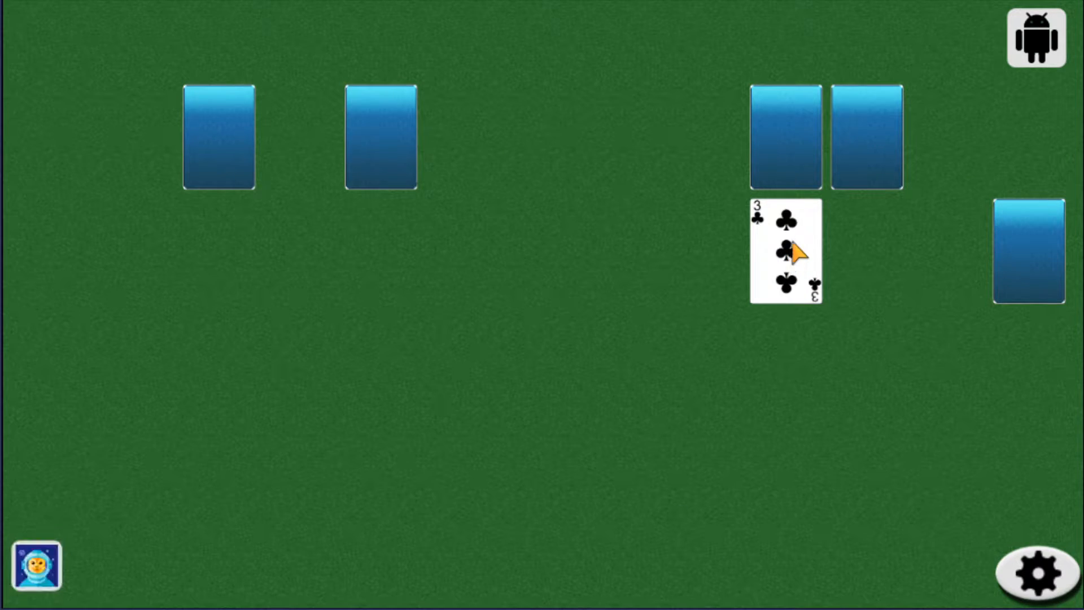
left_click(786, 251)
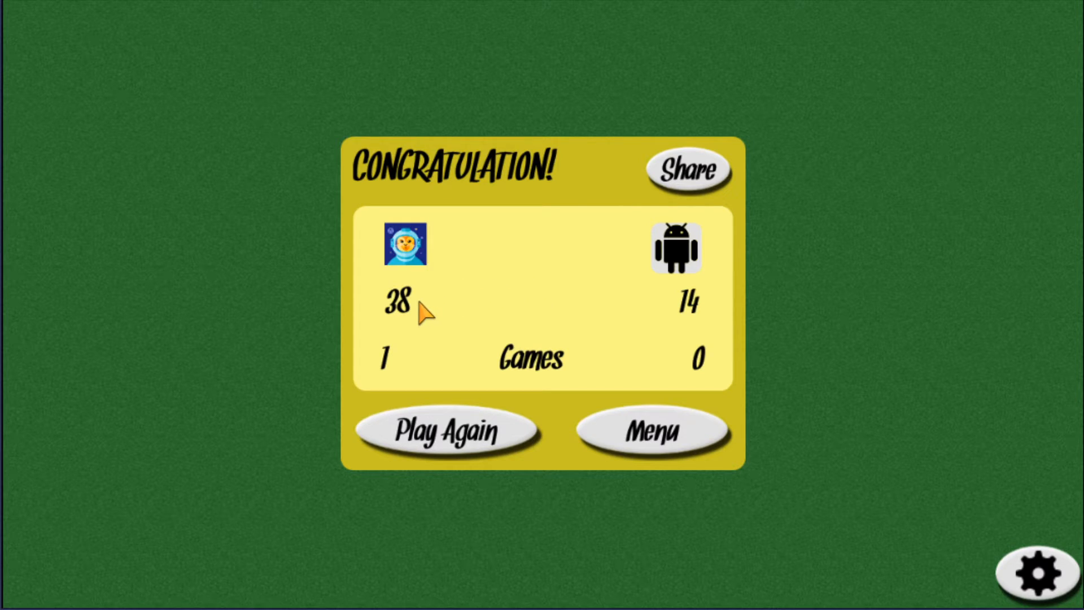
mouse_move(651, 320)
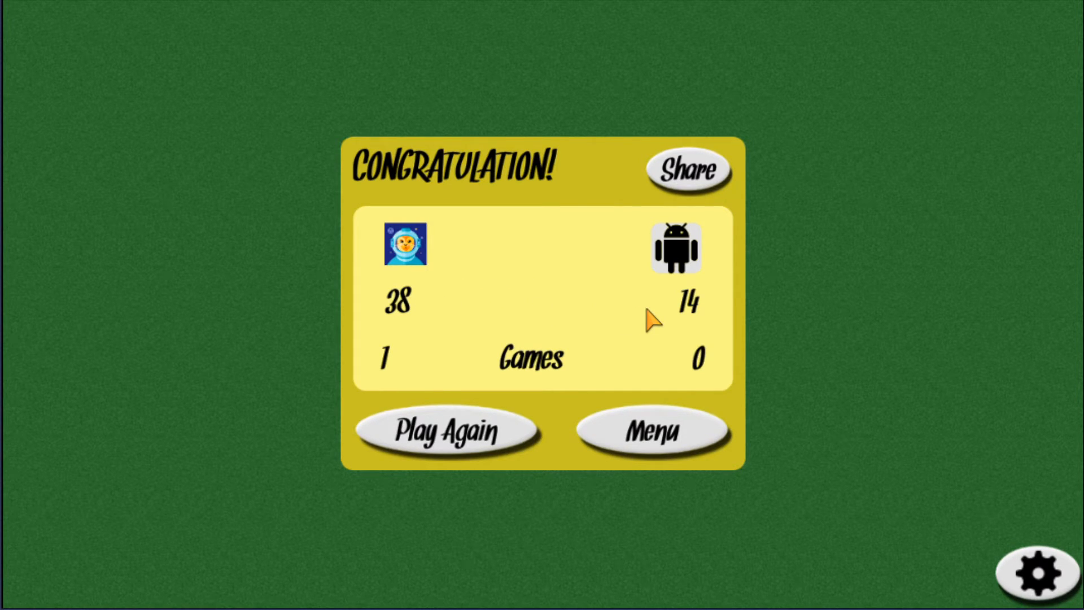